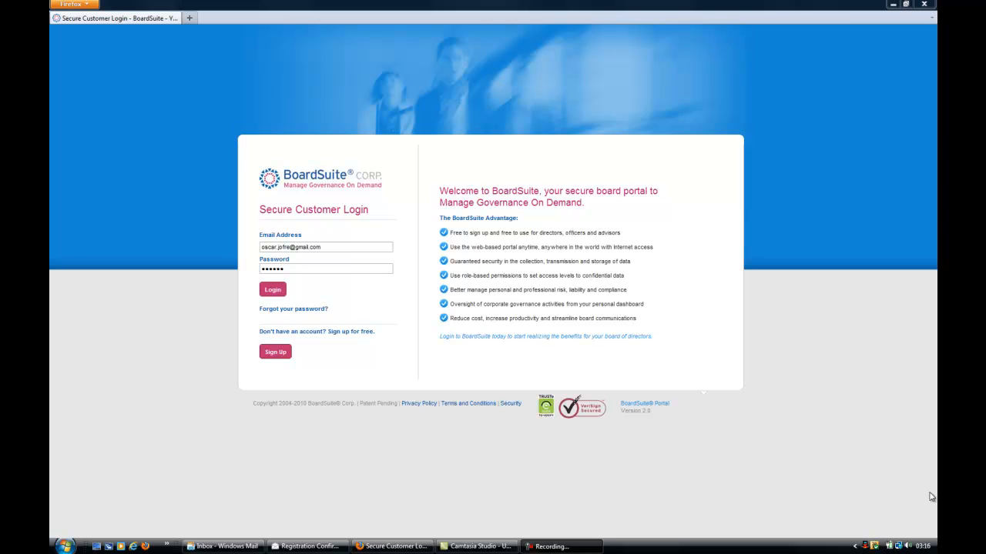
{"action": "mouse_move", "coordinate": [544, 453]}
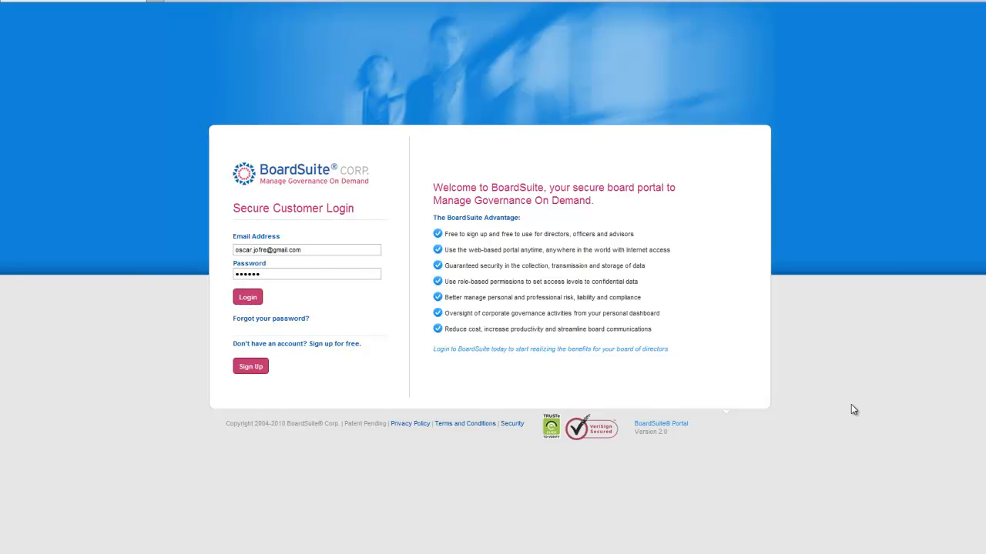
Step: Log in to BoardSuite to reach the Dashboard with three organizations and upcoming meetings
{"action": "left_click", "coordinate": [247, 297]}
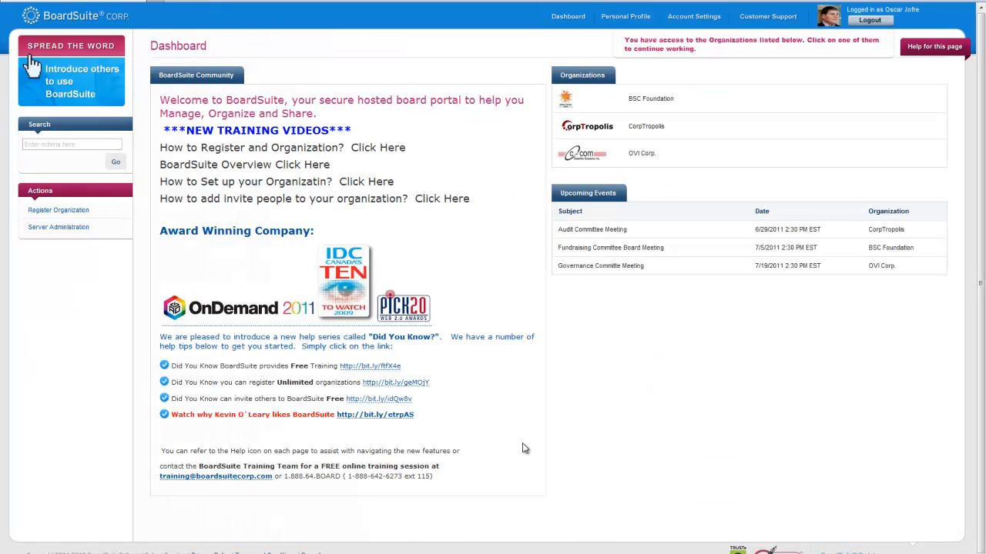
{"action": "mouse_move", "coordinate": [546, 443]}
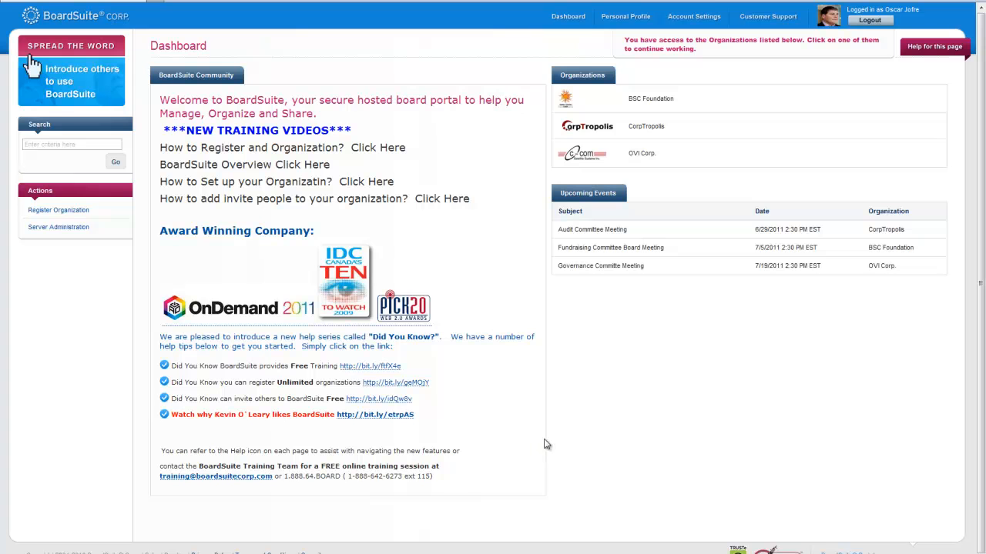
{"action": "mouse_move", "coordinate": [518, 308]}
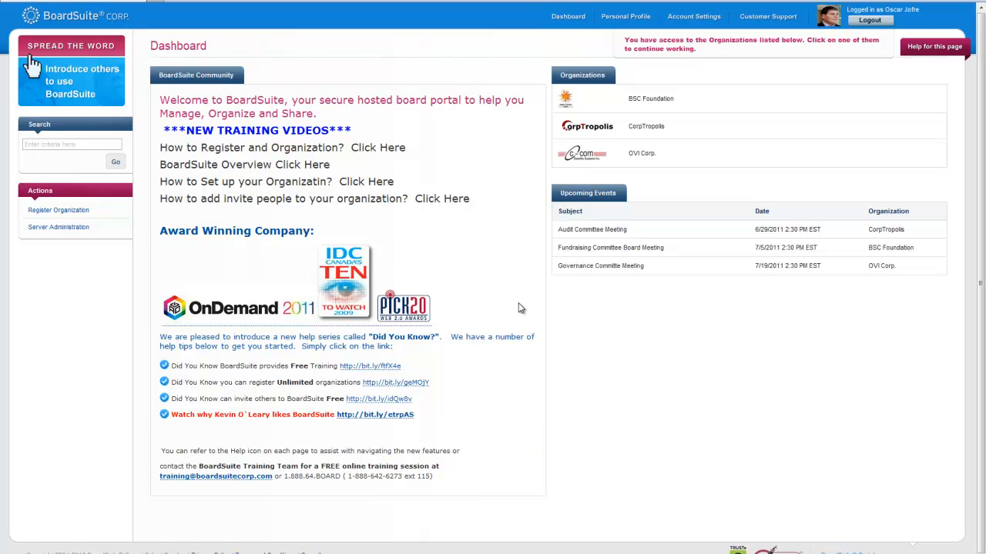
{"action": "mouse_move", "coordinate": [83, 284]}
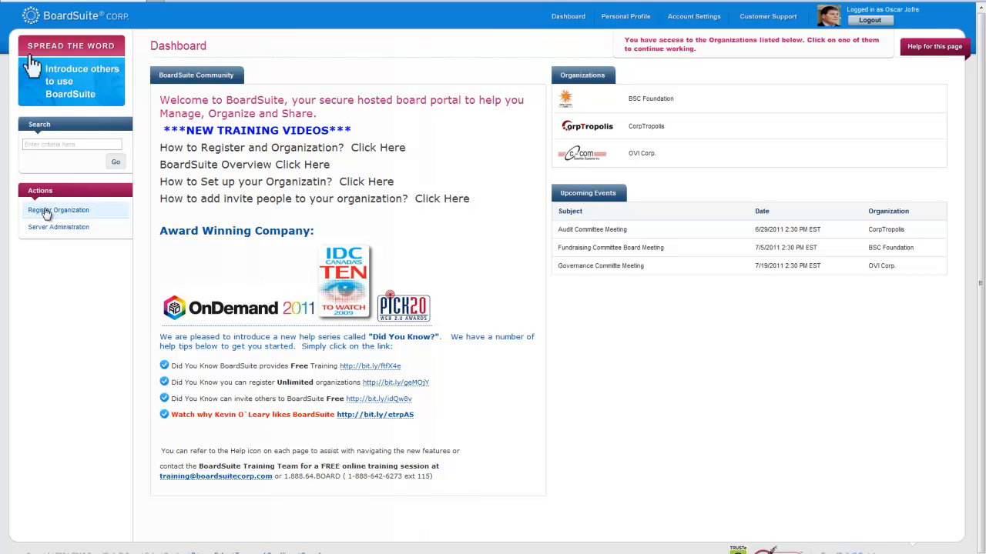
Step: Open Register Organization and enter 'Fabing Consult Inc.' as the organization name
{"action": "left_click", "coordinate": [57, 210]}
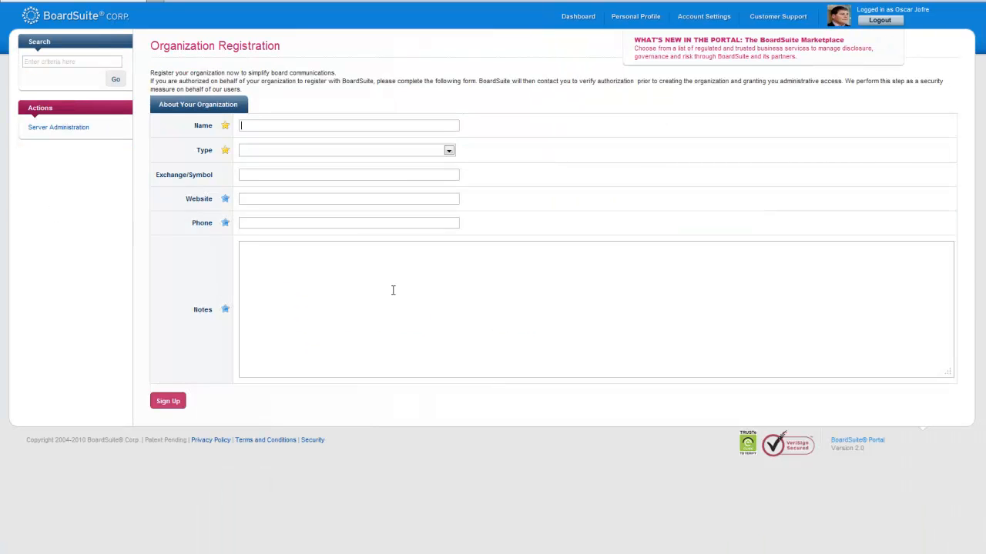
{"action": "mouse_move", "coordinate": [545, 277]}
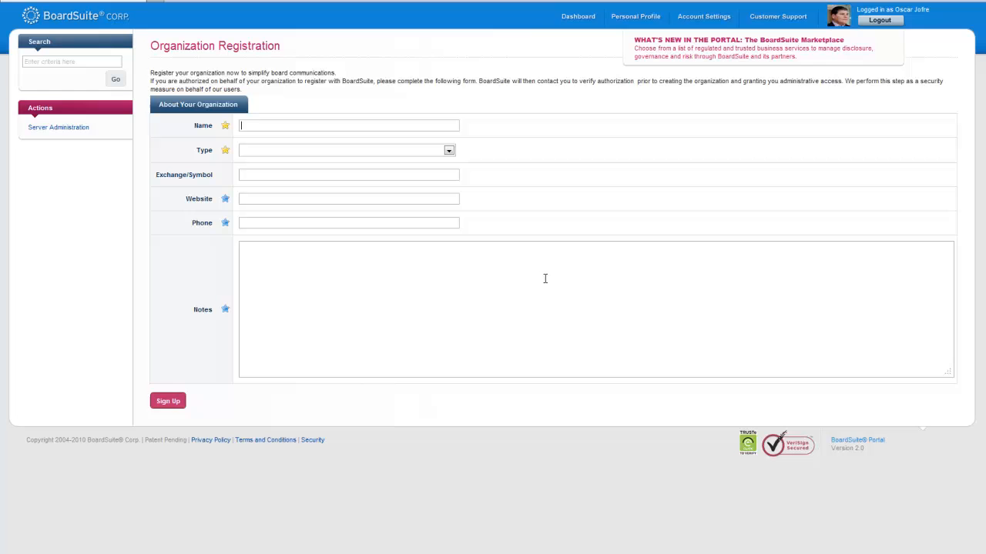
{"action": "mouse_move", "coordinate": [529, 214]}
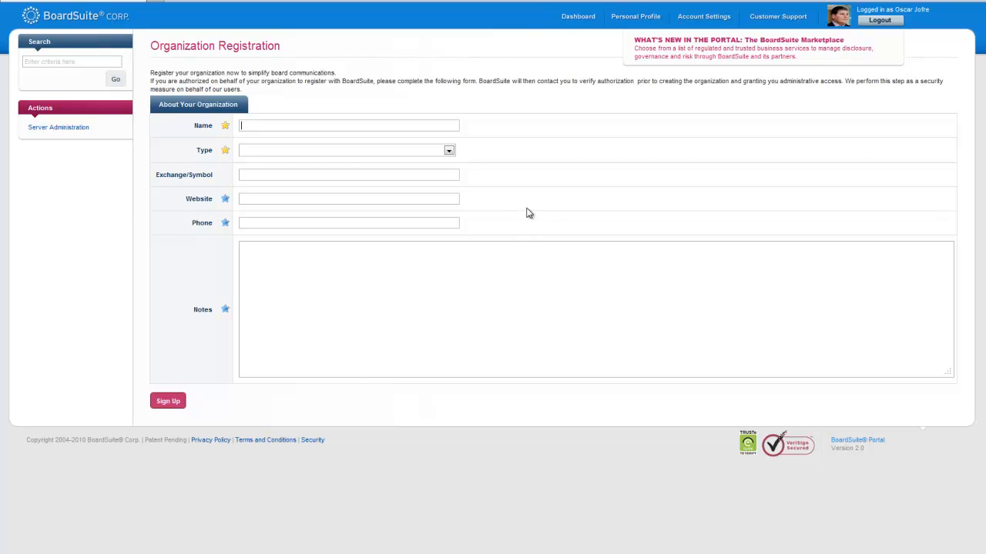
{"action": "mouse_move", "coordinate": [304, 123]}
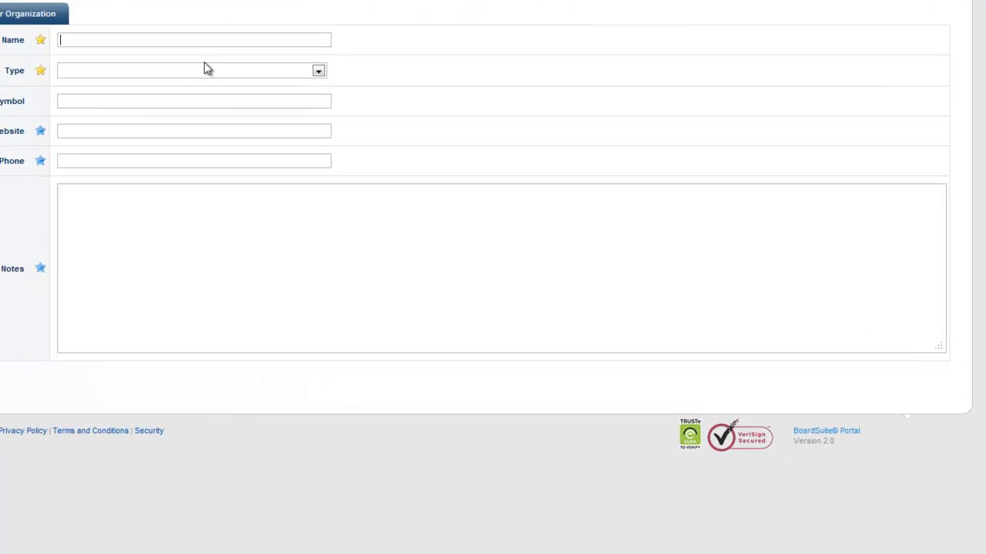
{"action": "type", "text": "Fabing"}
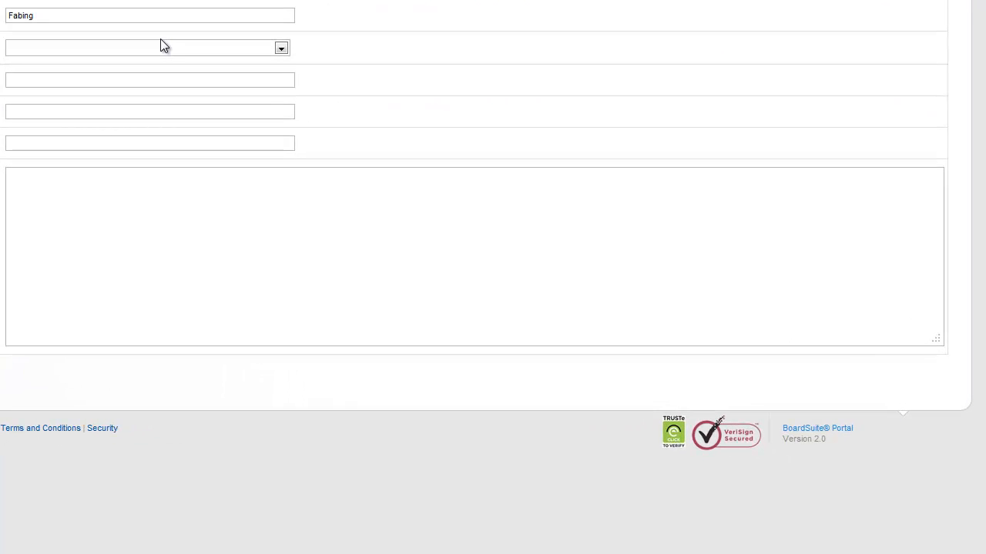
{"action": "type", "text": "Consult"}
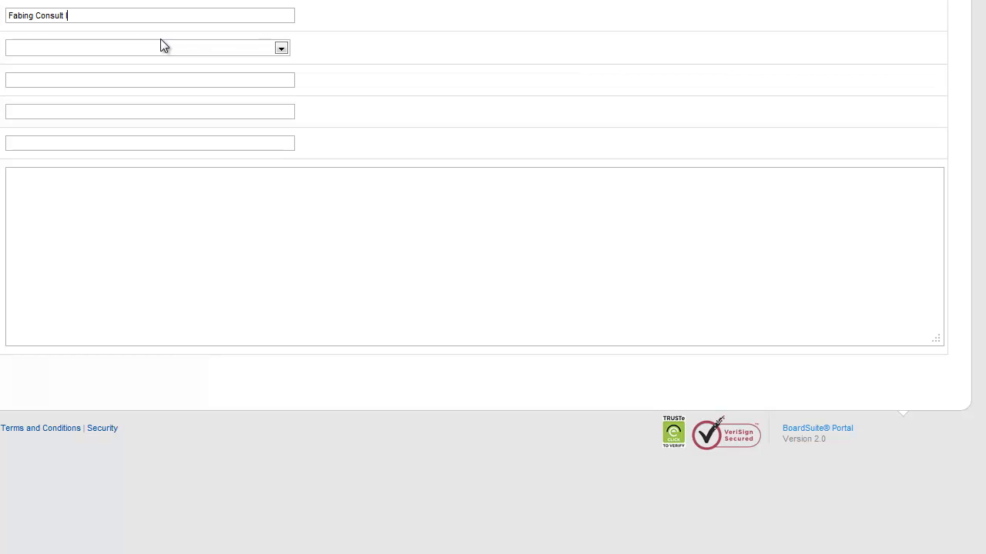
{"action": "type", "text": "Inc."}
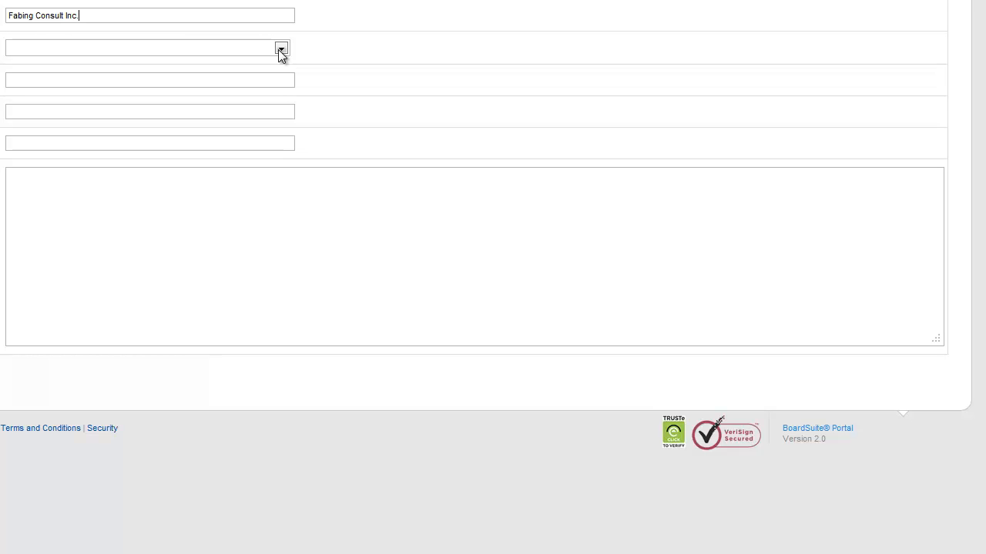
{"action": "left_click", "coordinate": [281, 48]}
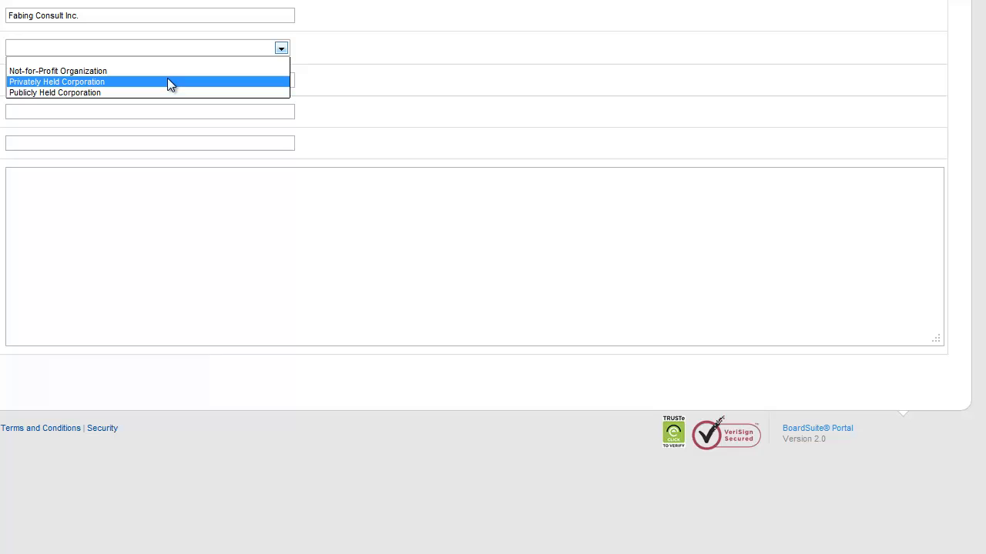
{"action": "mouse_move", "coordinate": [162, 70]}
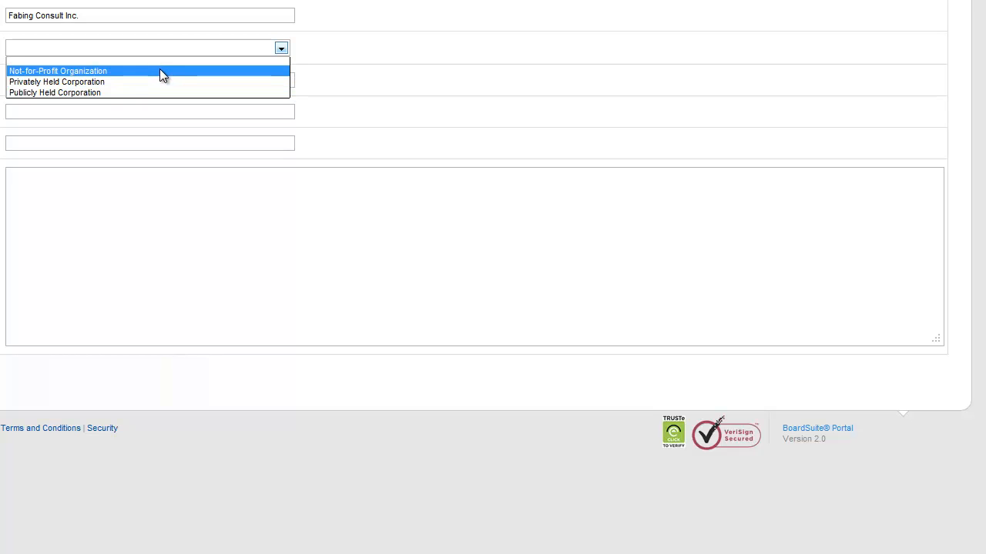
{"action": "mouse_move", "coordinate": [115, 93]}
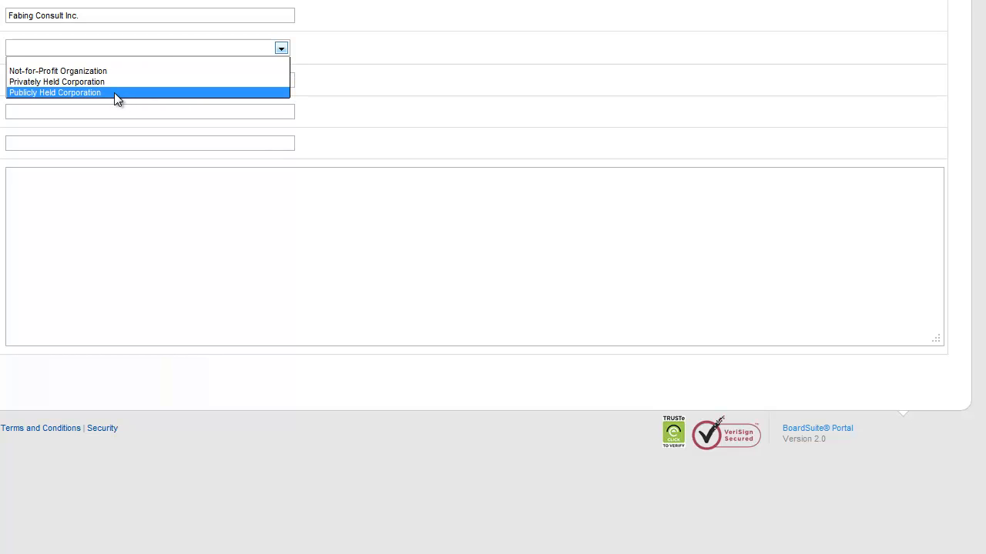
{"action": "left_click", "coordinate": [56, 81]}
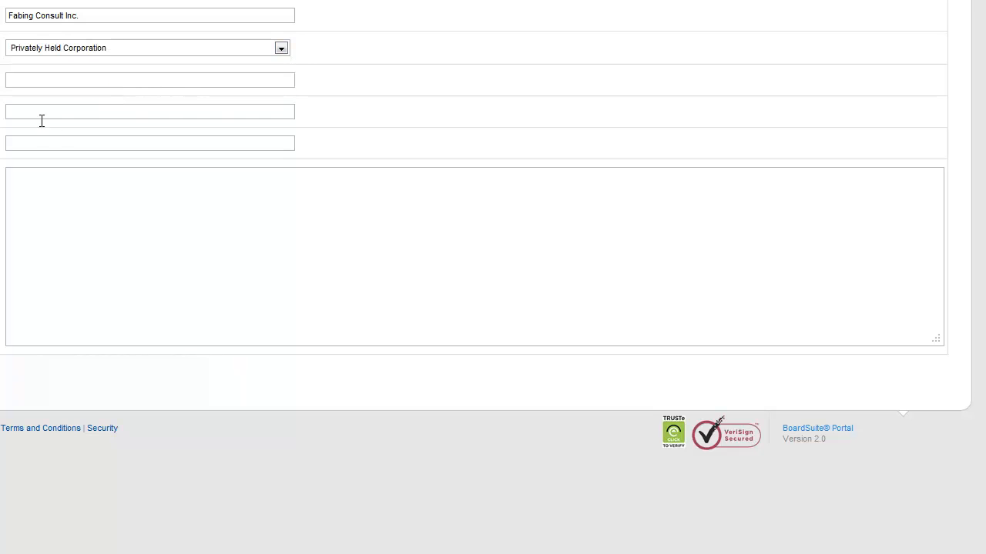
{"action": "type", "text": "www."}
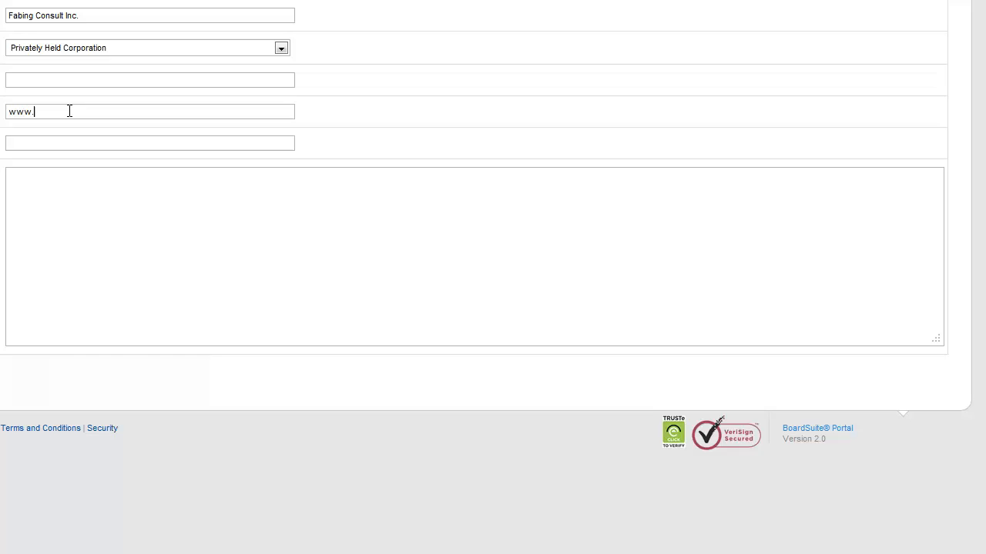
{"action": "type", "text": "fabing.com"}
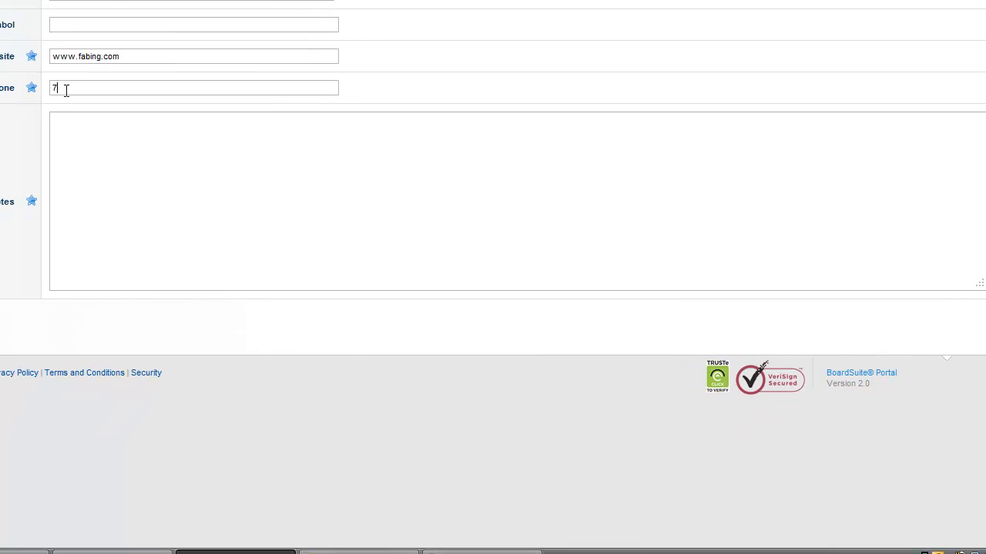
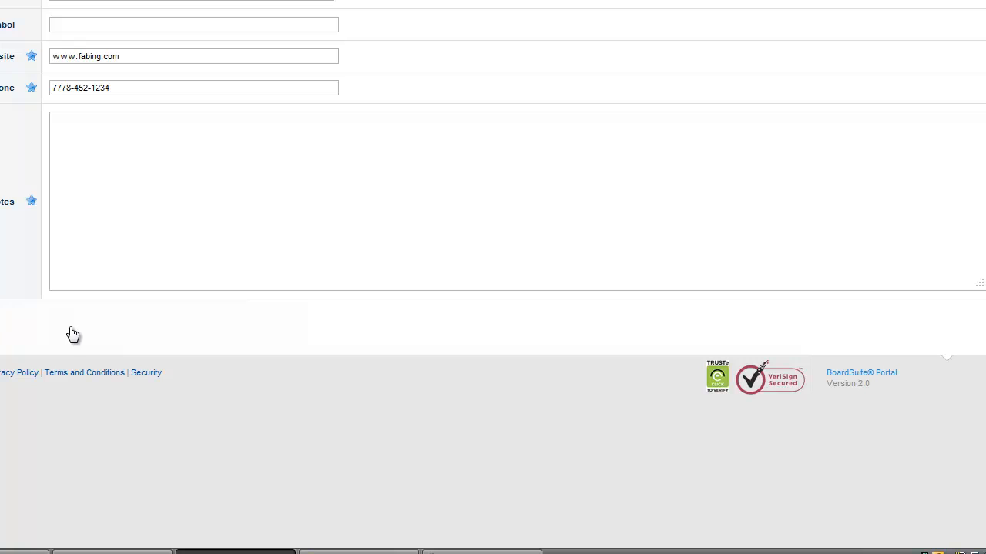
{"action": "mouse_move", "coordinate": [194, 345]}
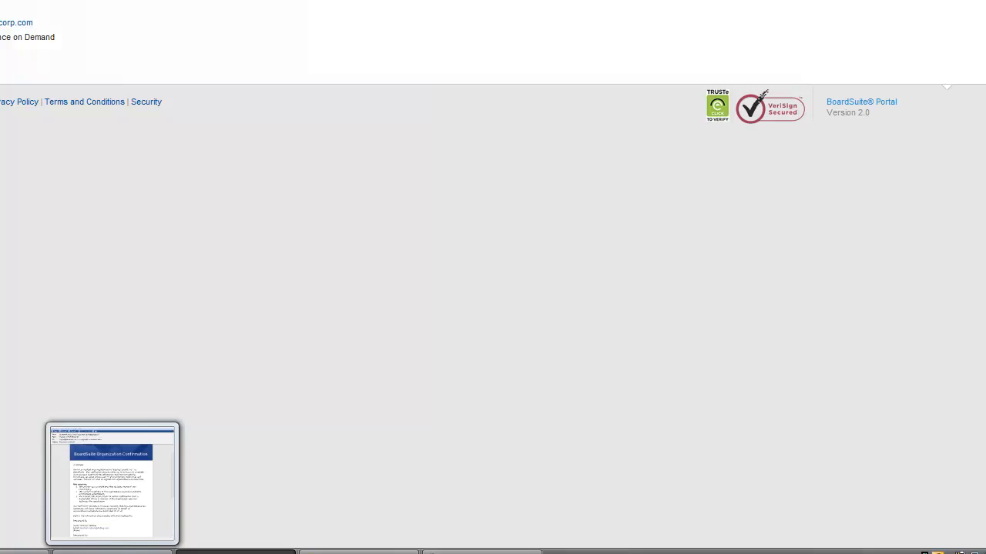
{"action": "left_click", "coordinate": [112, 483]}
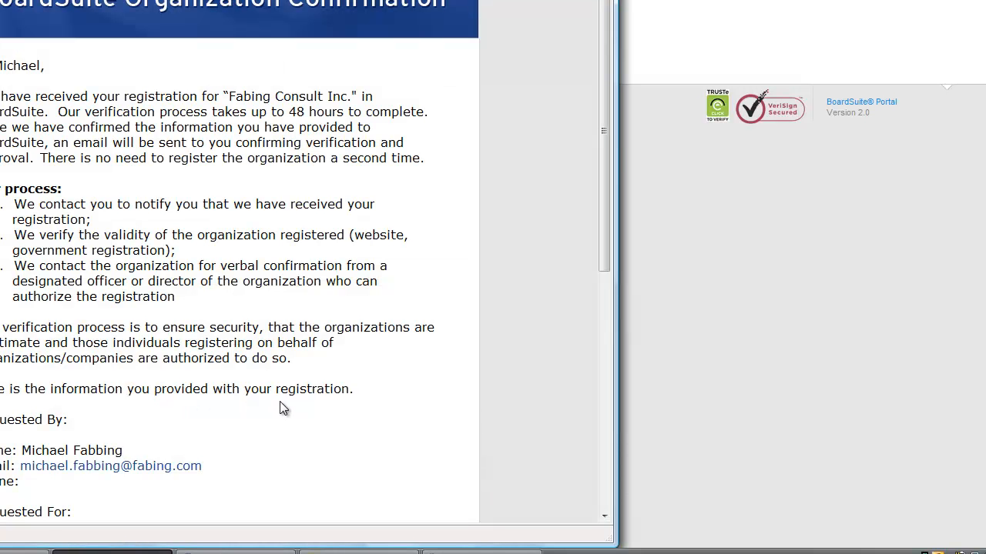
{"action": "mouse_move", "coordinate": [348, 427]}
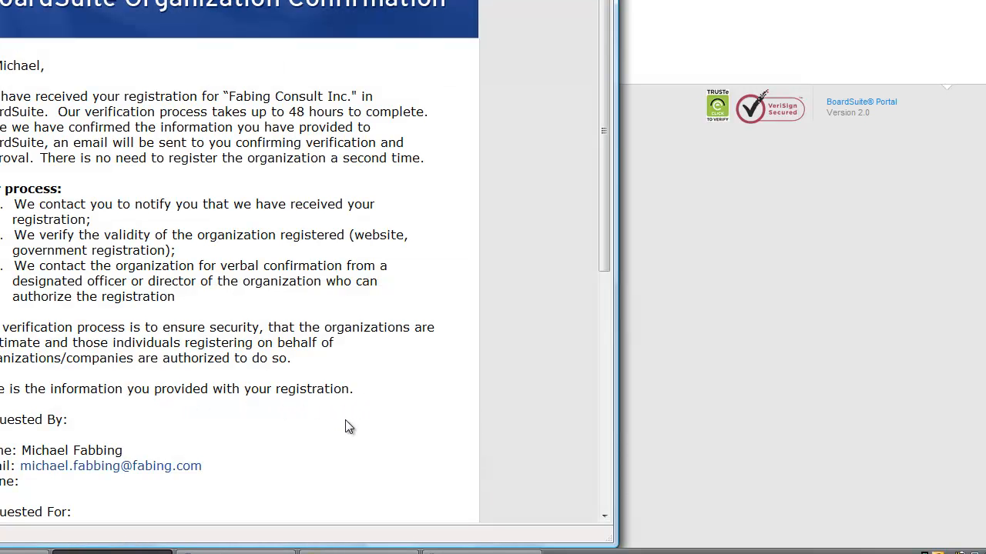
{"action": "mouse_move", "coordinate": [212, 410]}
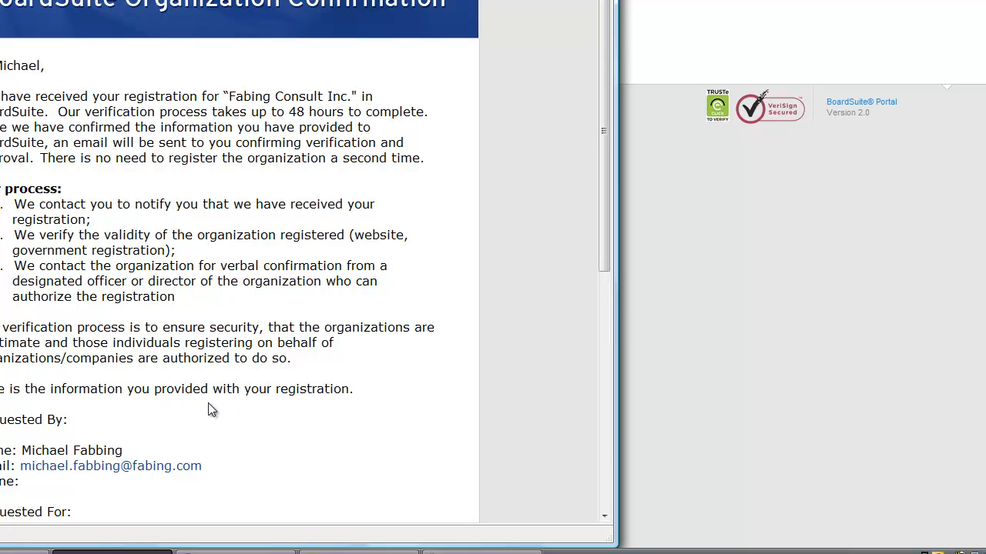
{"action": "mouse_move", "coordinate": [226, 345]}
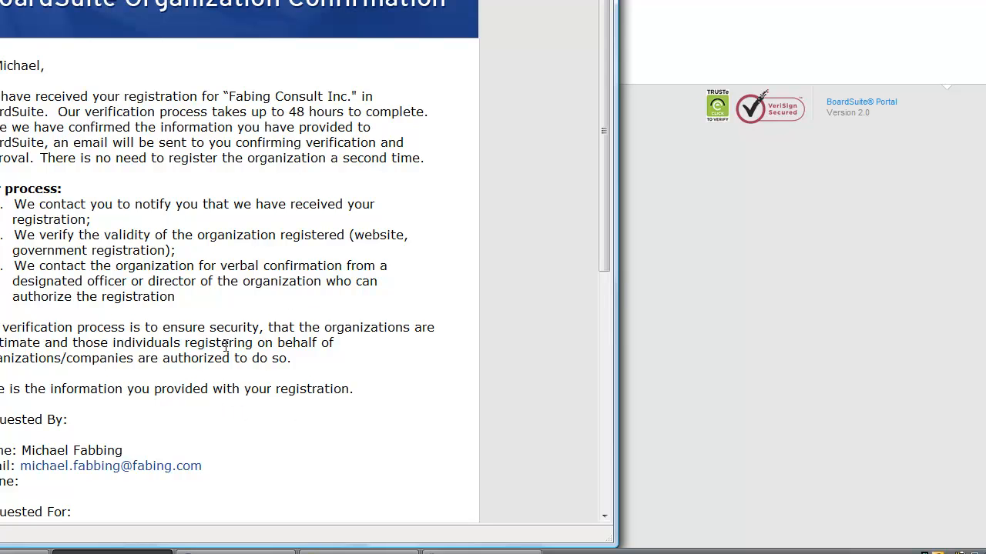
{"action": "mouse_move", "coordinate": [249, 388]}
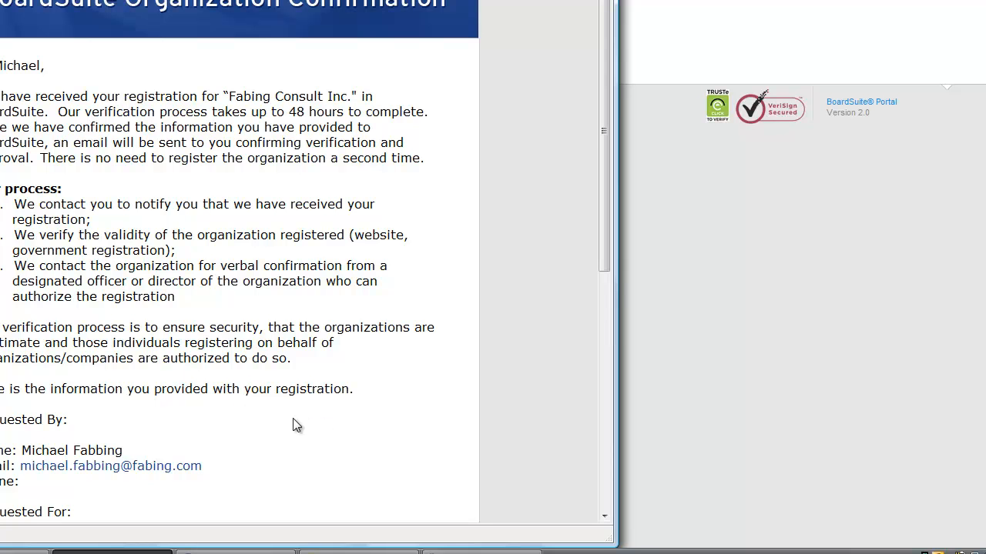
{"action": "mouse_move", "coordinate": [303, 441]}
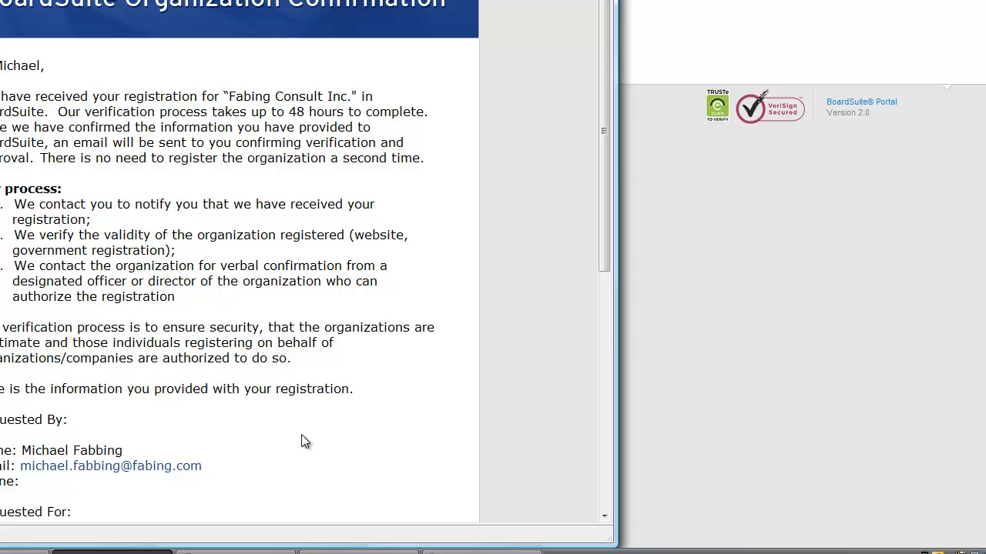
{"action": "mouse_move", "coordinate": [279, 421]}
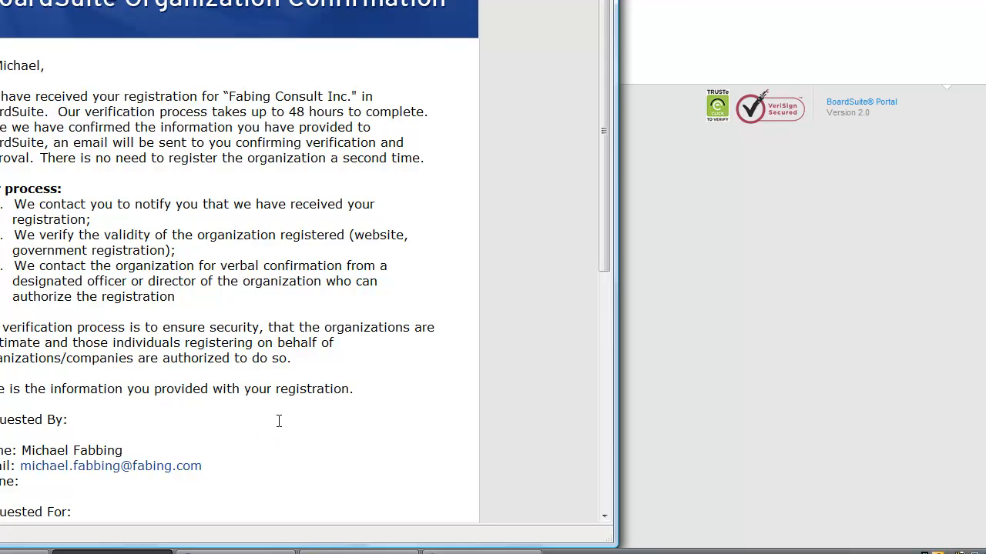
{"action": "mouse_move", "coordinate": [195, 343]}
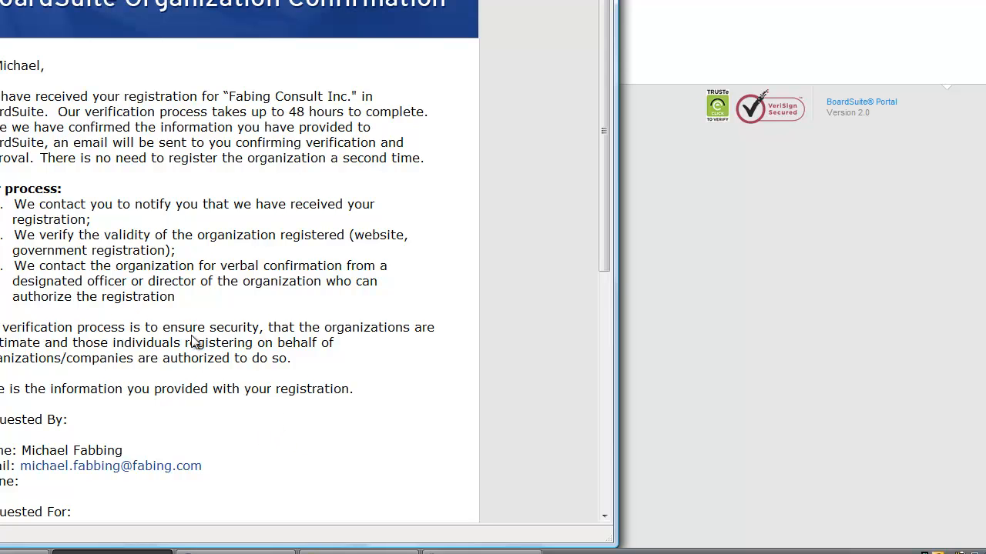
{"action": "mouse_move", "coordinate": [309, 391]}
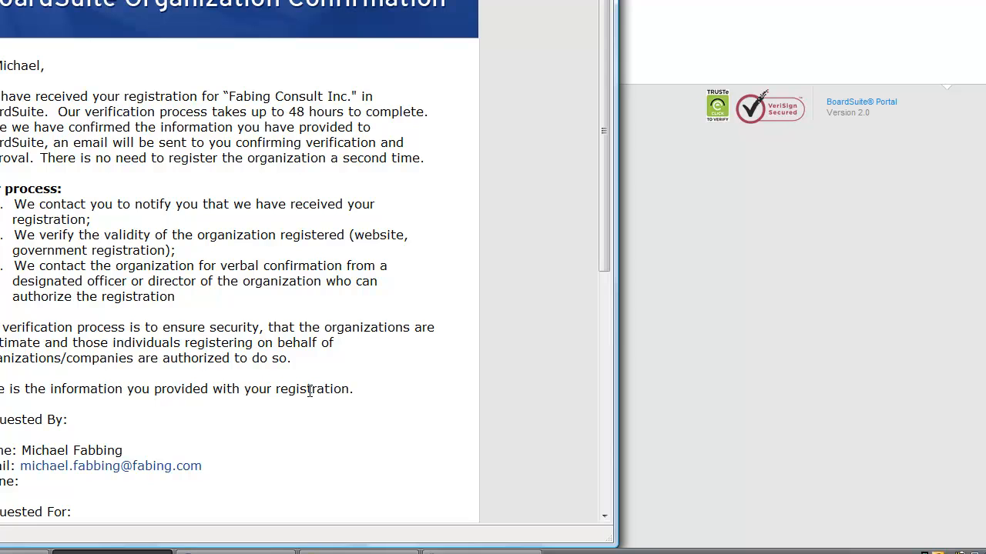
{"action": "mouse_move", "coordinate": [241, 432]}
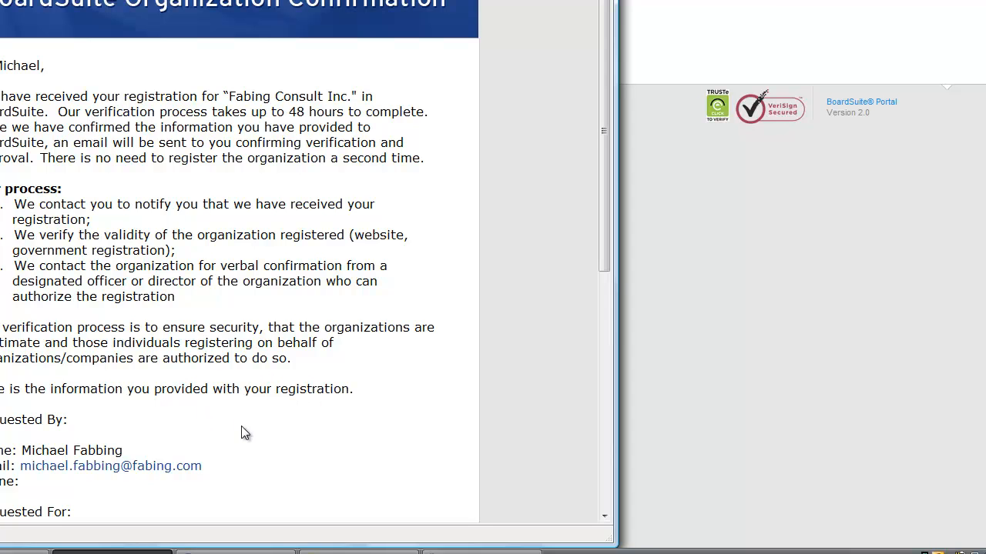